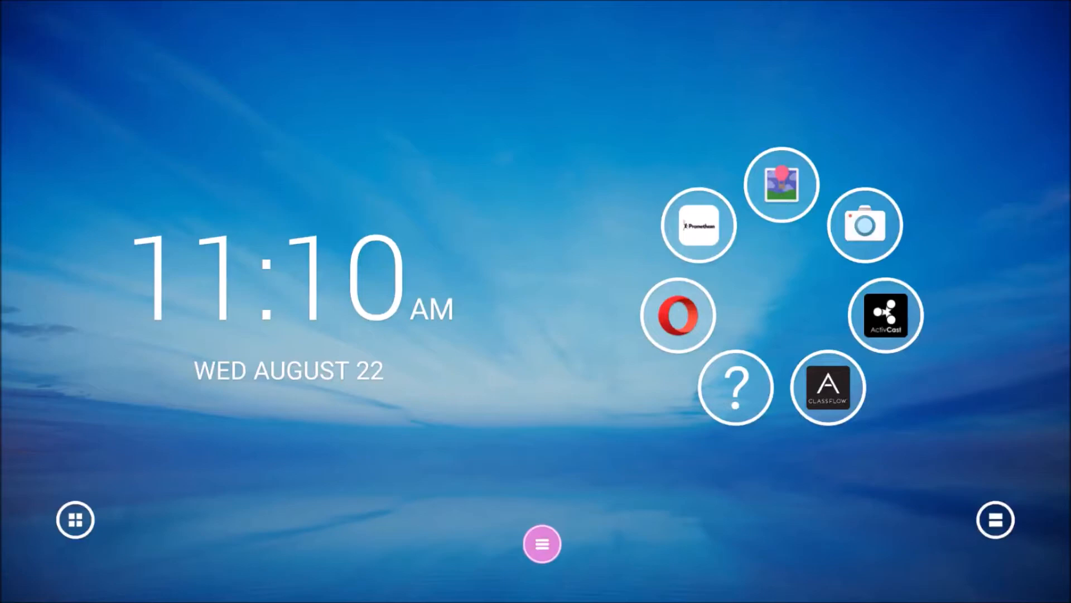
Pull down the notifications panel with the Android navigation bar over the home screen
left_click(290, 305)
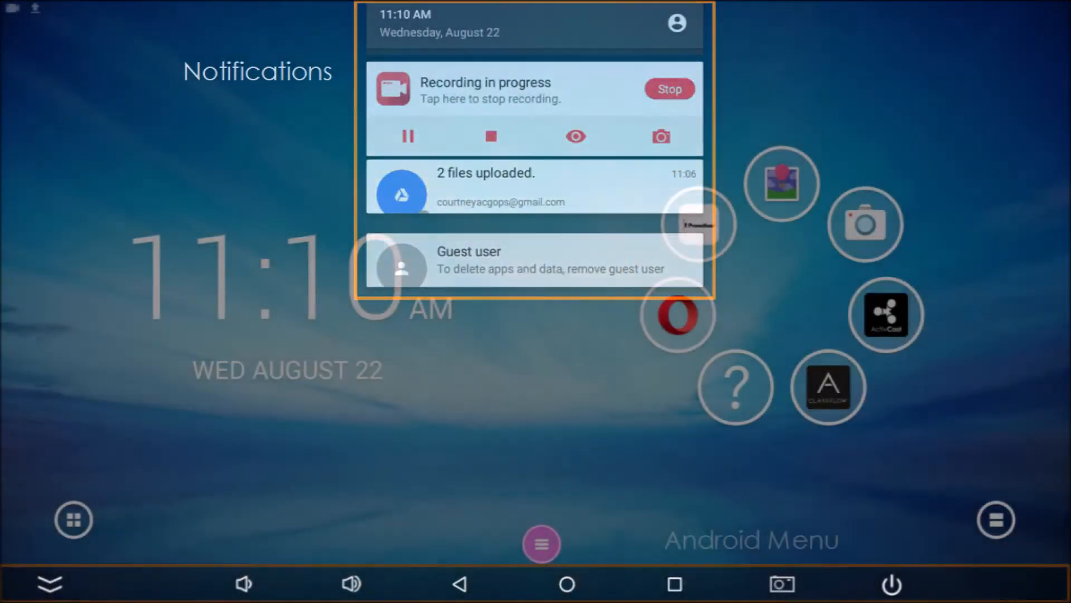
Dismiss the notifications panel and Android navigation bar to return to the plain home screen
left_click(42, 583)
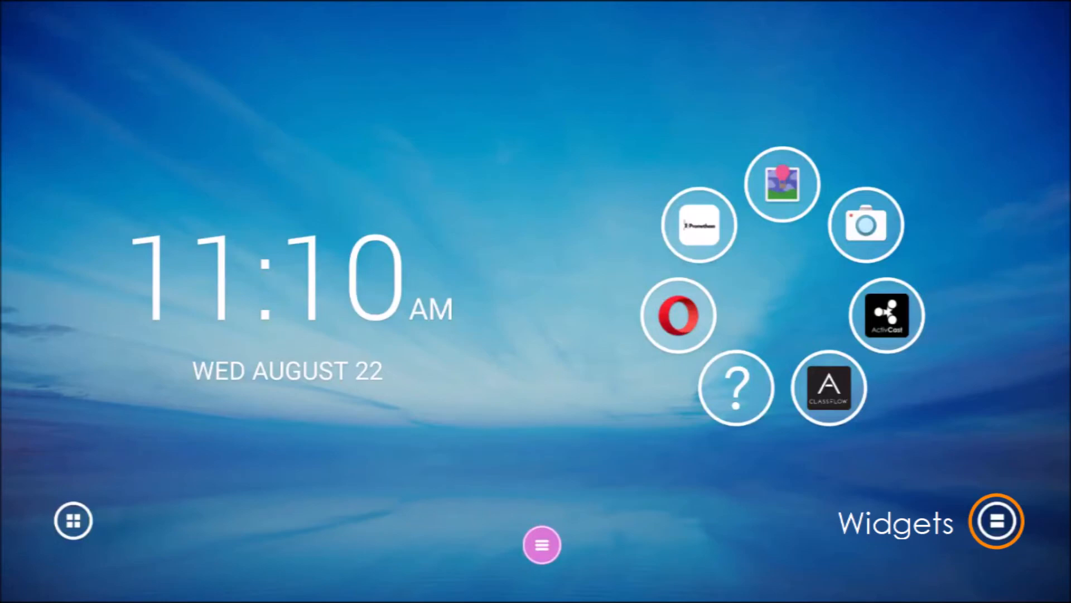
mouse_move(543, 546)
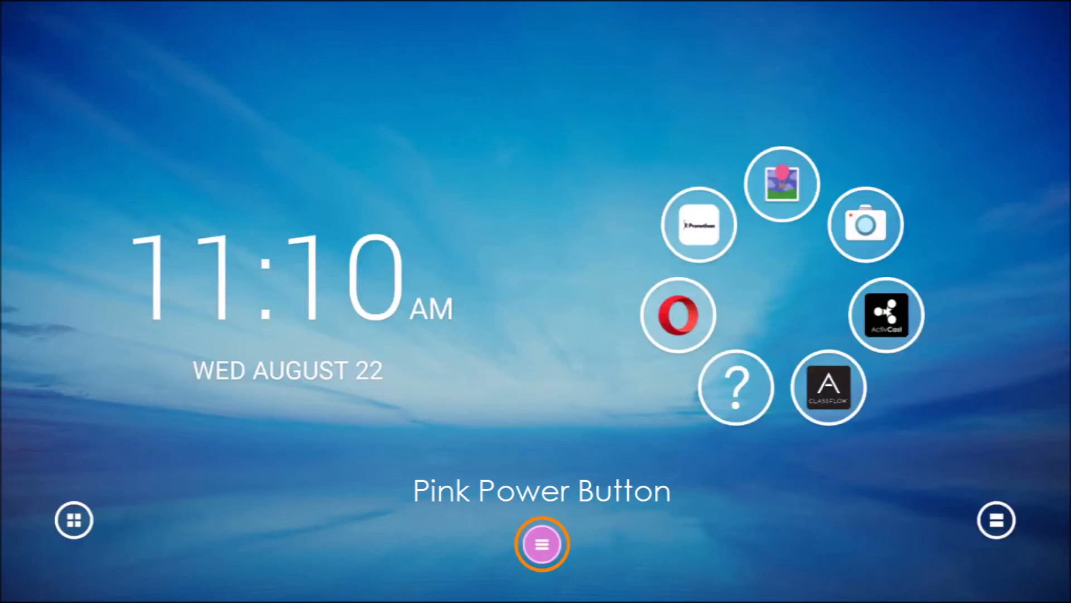
Expand the pink power button's radial menu with Back, Home, Whiteboard and Screen Grab
left_click(542, 545)
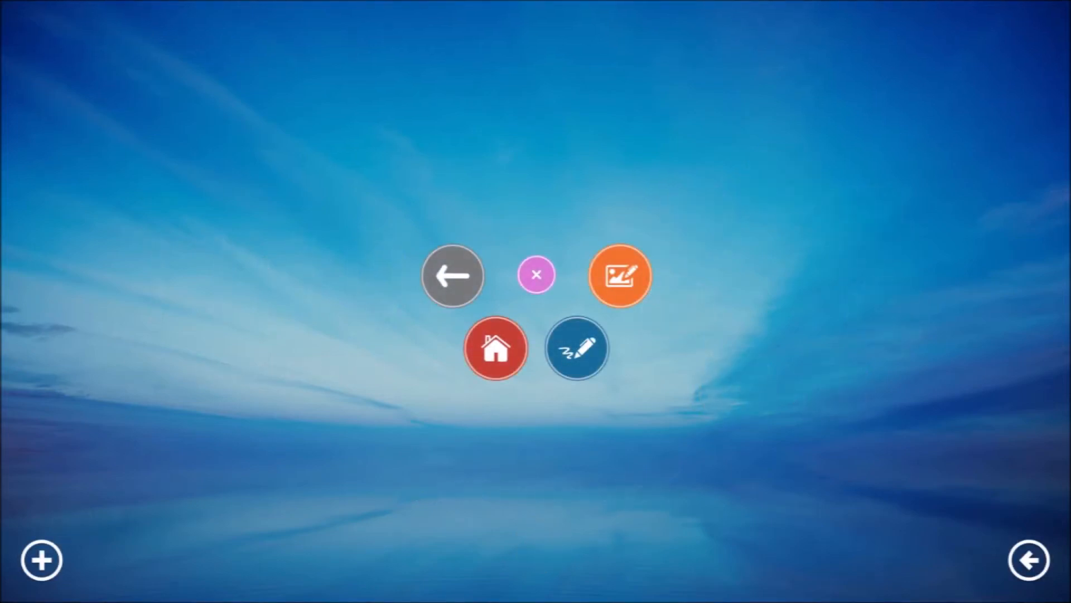
mouse_move(452, 275)
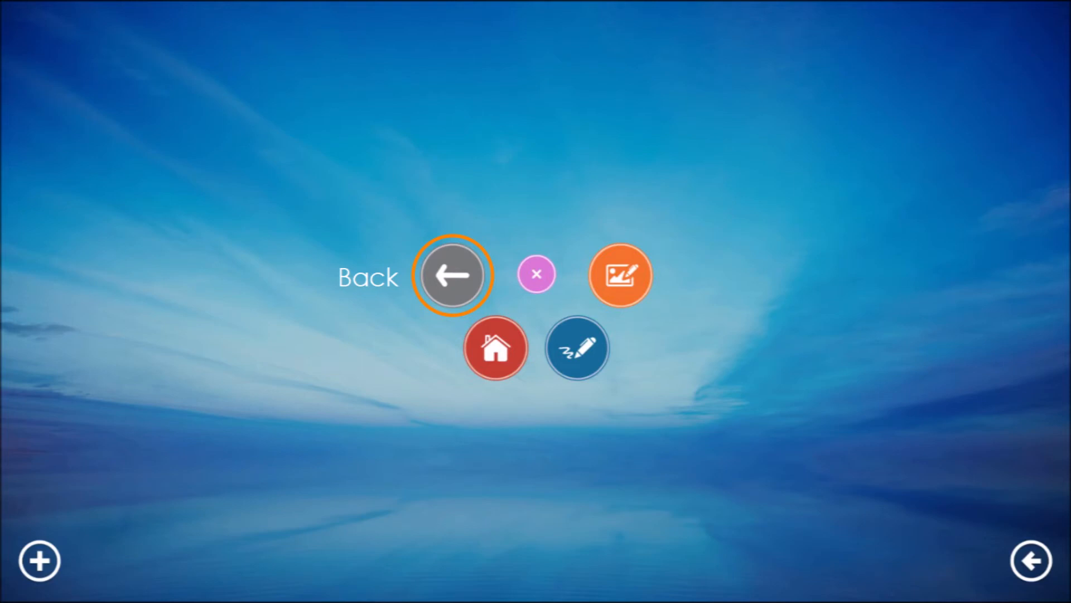
mouse_move(495, 348)
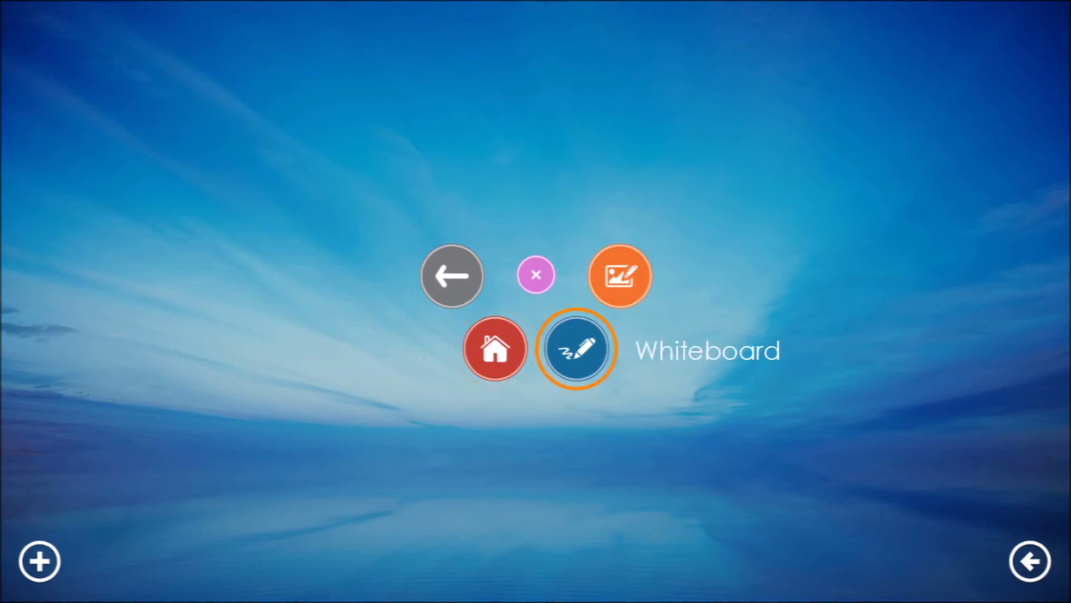
Handwrite 'Welcome!' on a blank Promethean Whiteboard
left_click(577, 349)
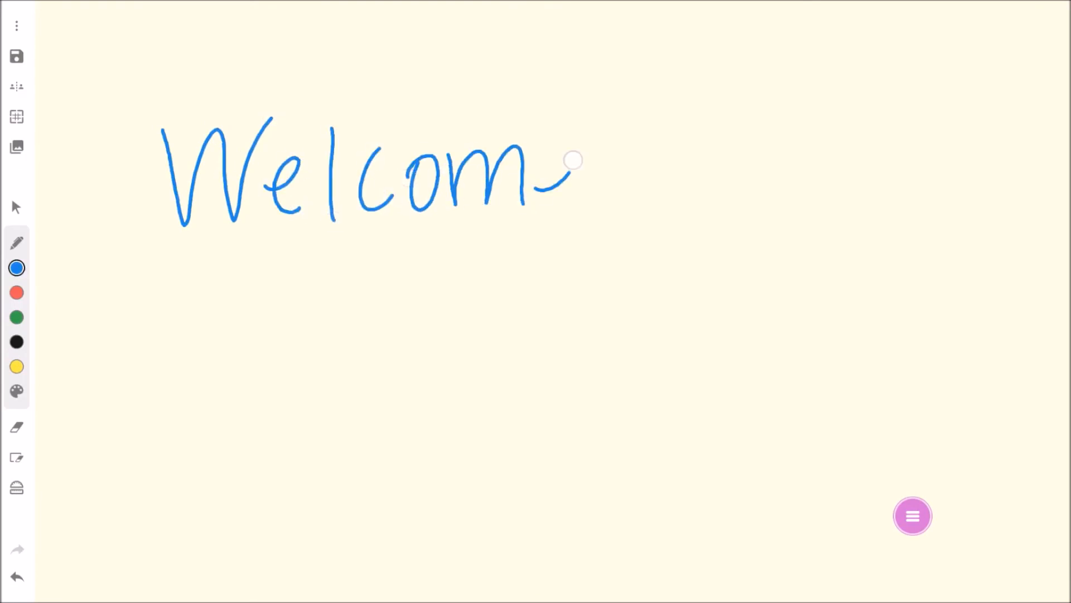
left_click_drag(567, 161, 615, 226)
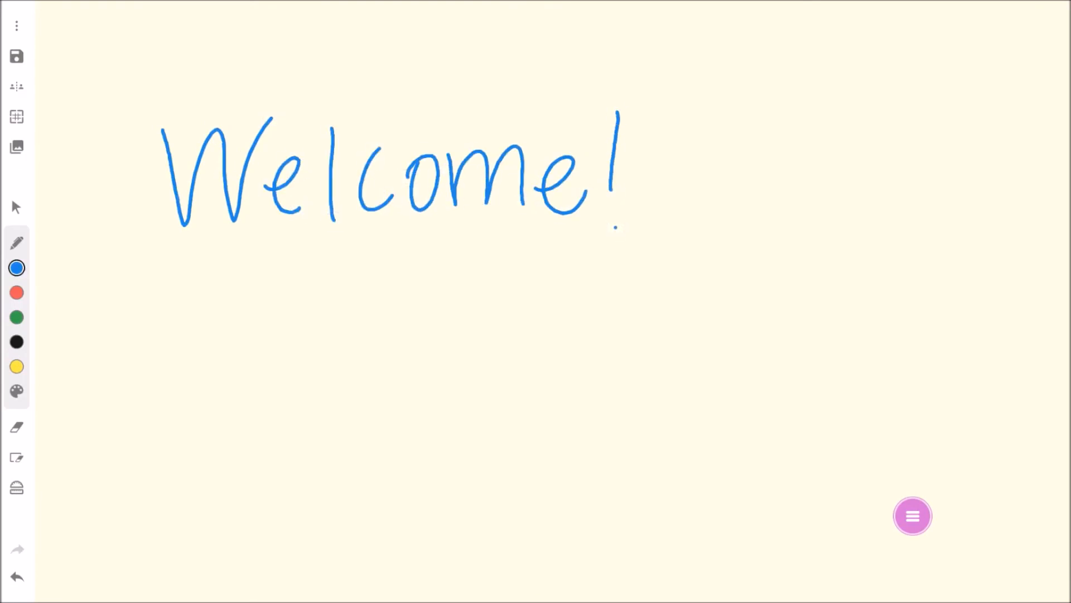
Return Home via the pink menu and save a screen grab of the home screen
left_click(912, 515)
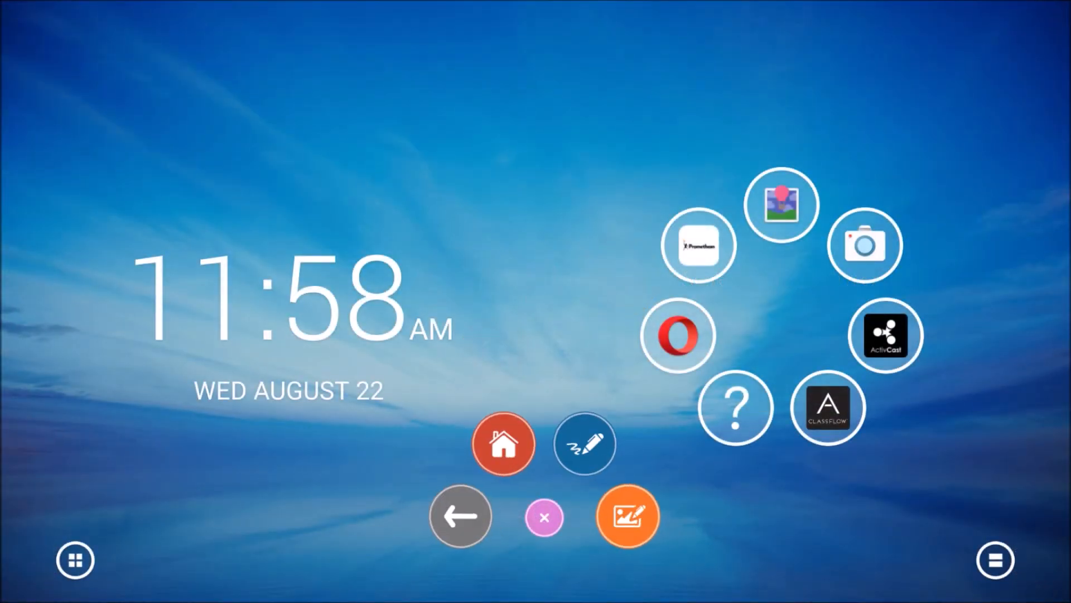
left_click(626, 517)
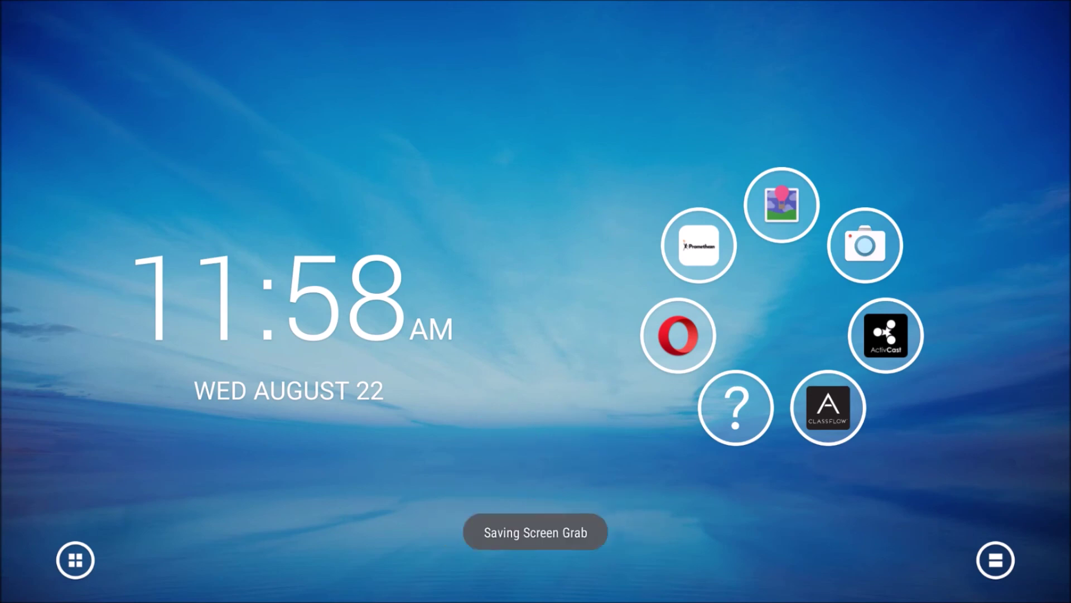